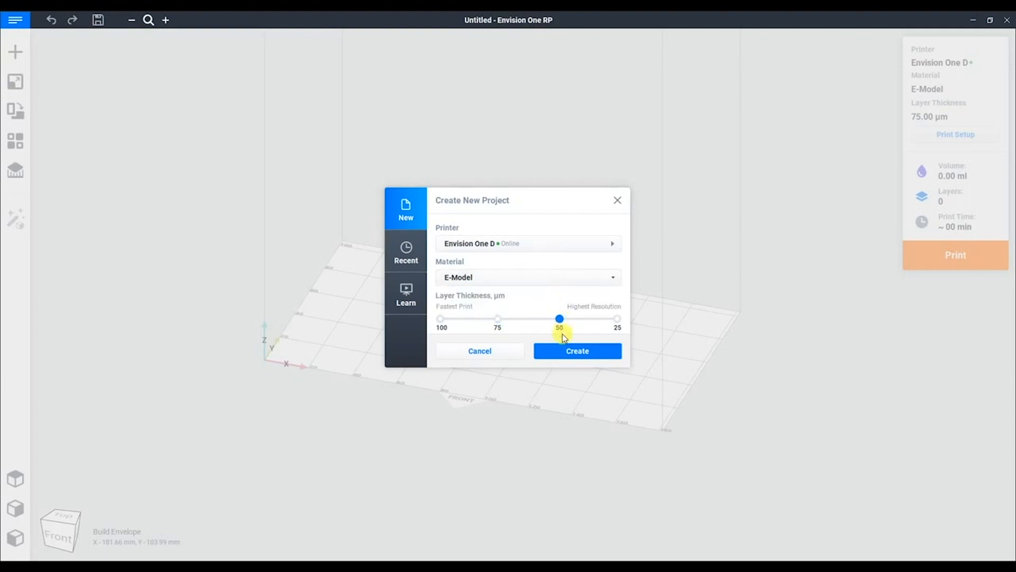
# Create a new Envision One project with E-Model material at 50 µm layer thickness.
pyautogui.click(576, 350)
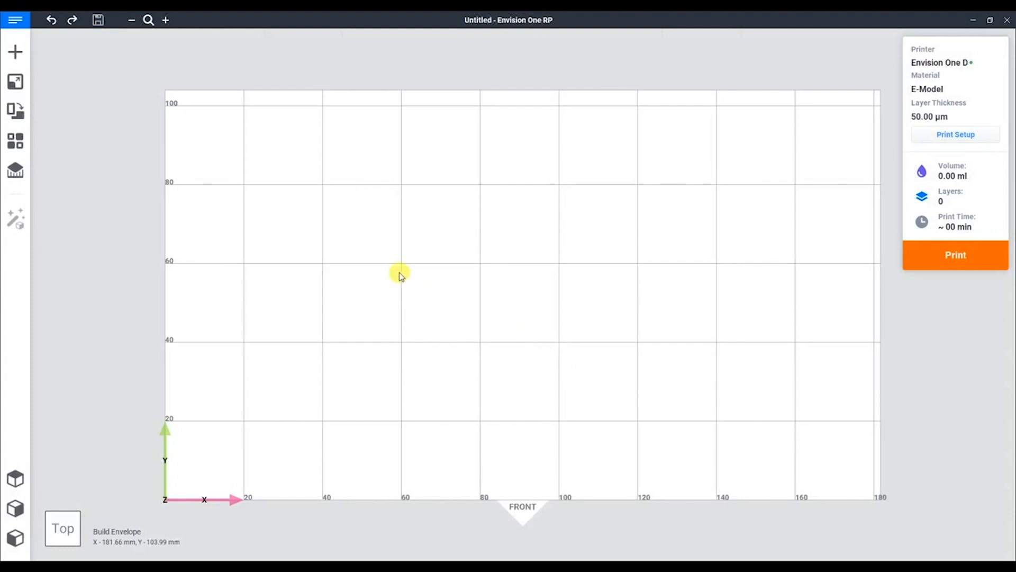
pyautogui.moveTo(402, 275)
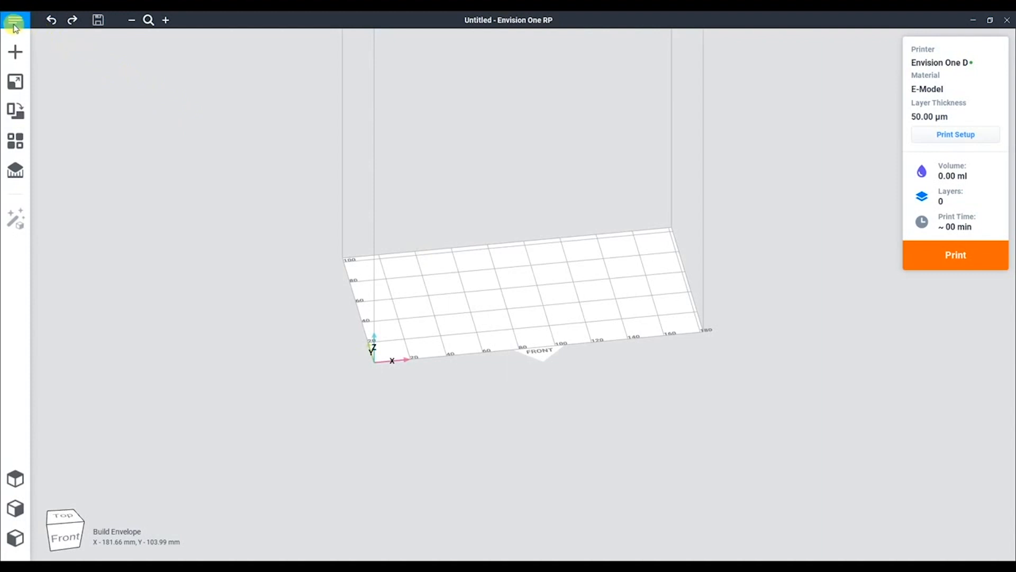
# Load the Pyramid_100 model file onto the build platform.
pyautogui.click(14, 20)
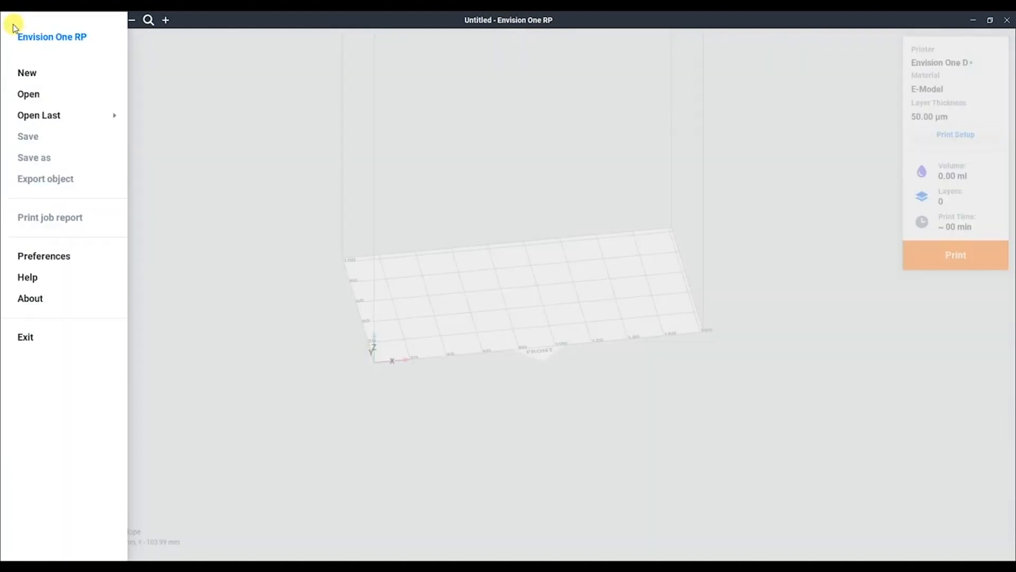
pyautogui.click(16, 19)
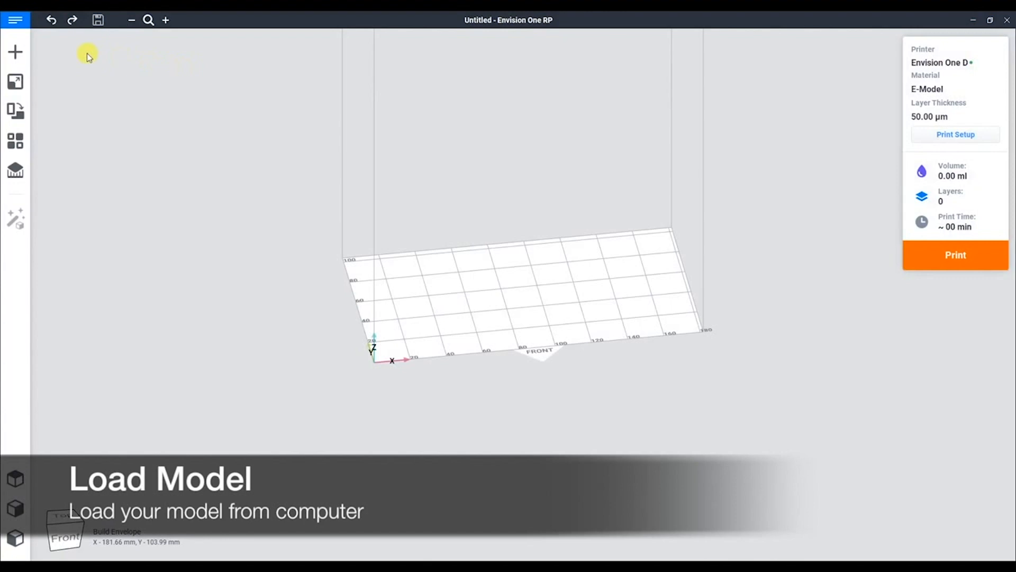
pyautogui.click(15, 52)
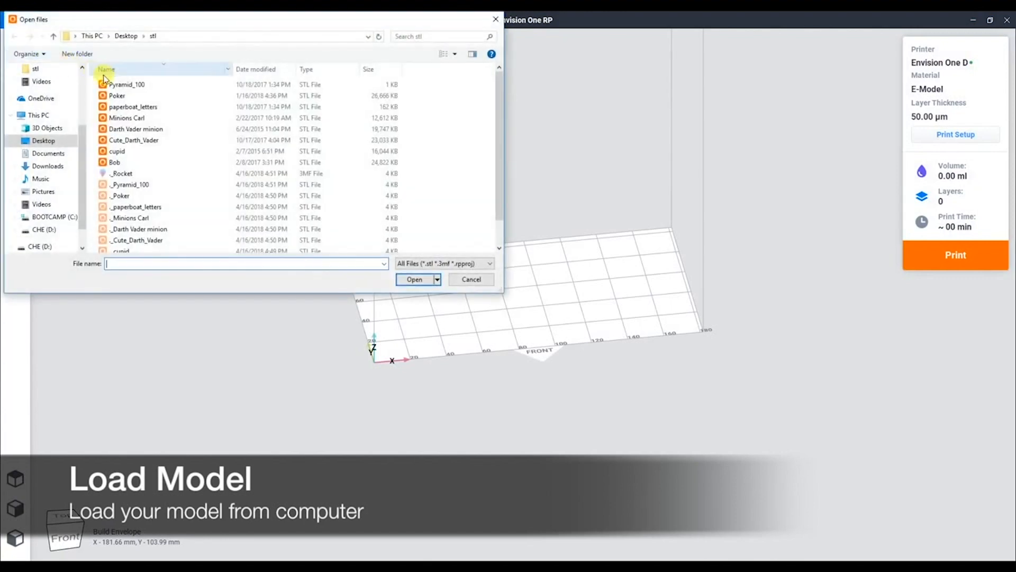
pyautogui.click(126, 84)
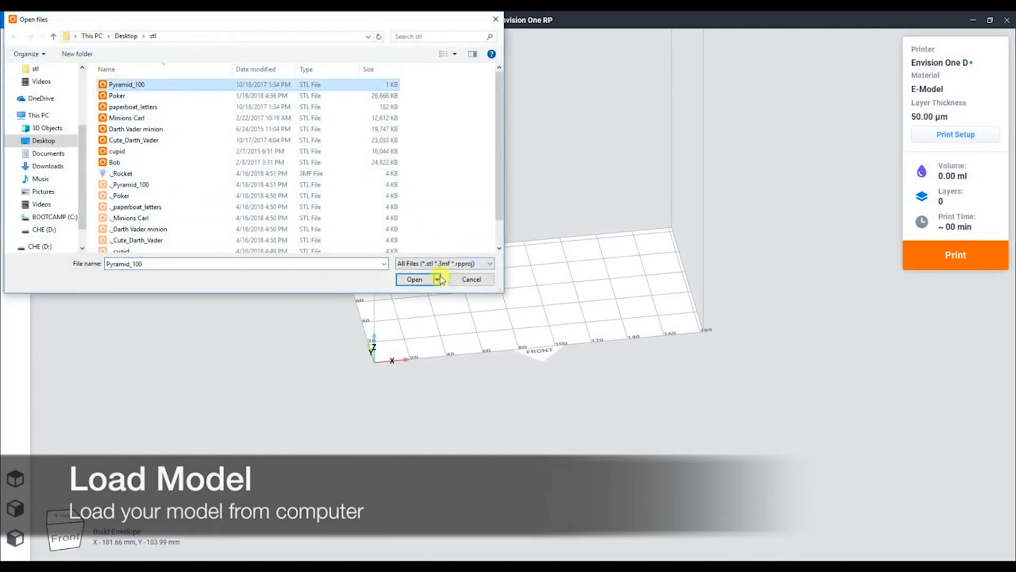
pyautogui.click(414, 278)
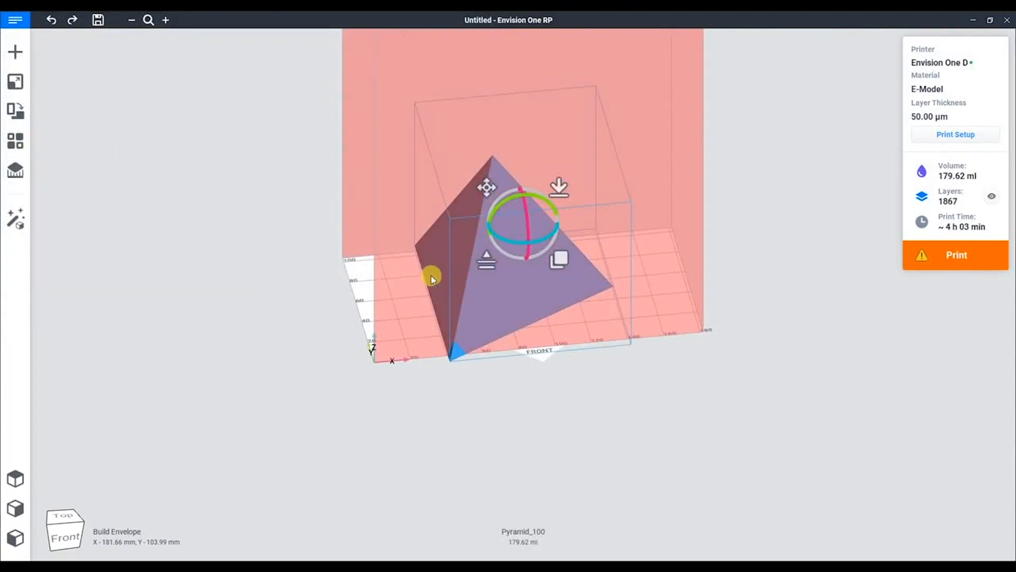
# Scale the pyramid down to 30% in the Size settings.
pyautogui.click(15, 81)
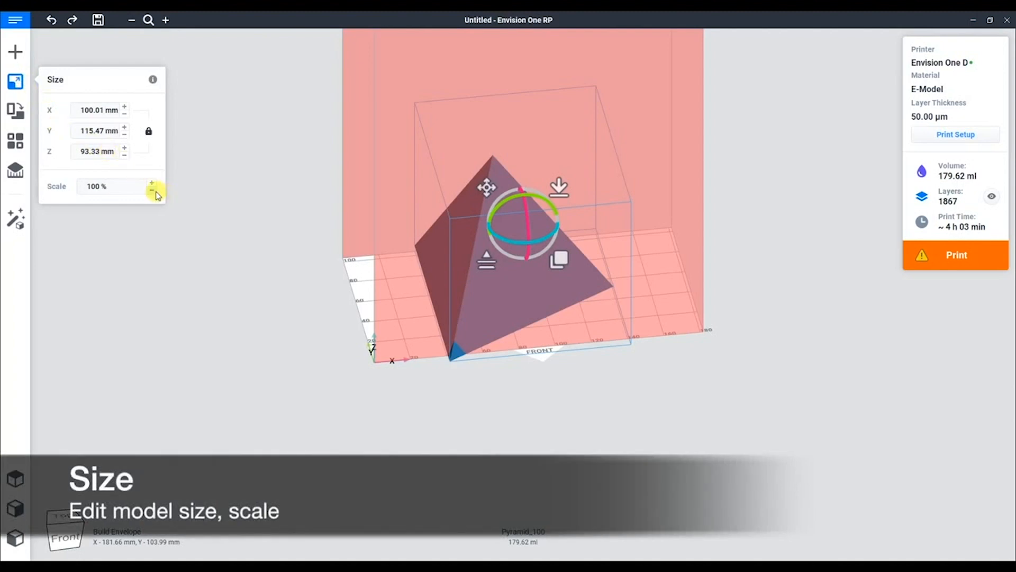
pyautogui.click(96, 187)
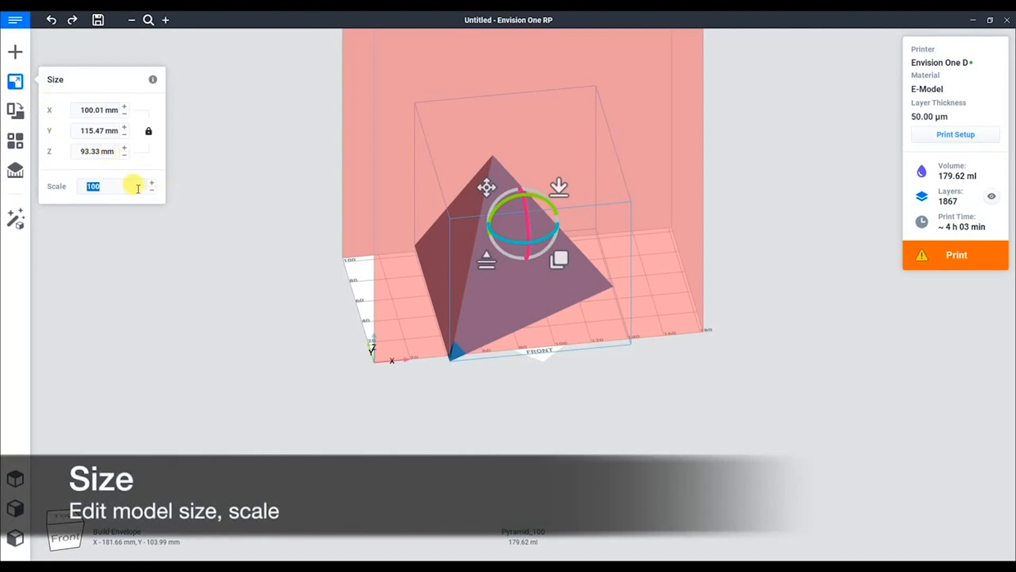
pyautogui.write('3')
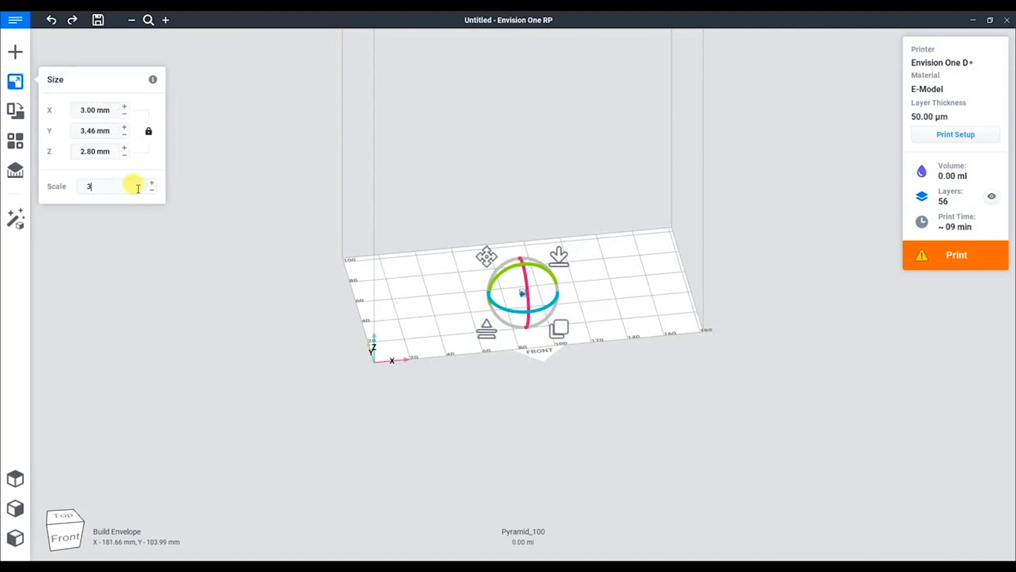
pyautogui.write('0 %')
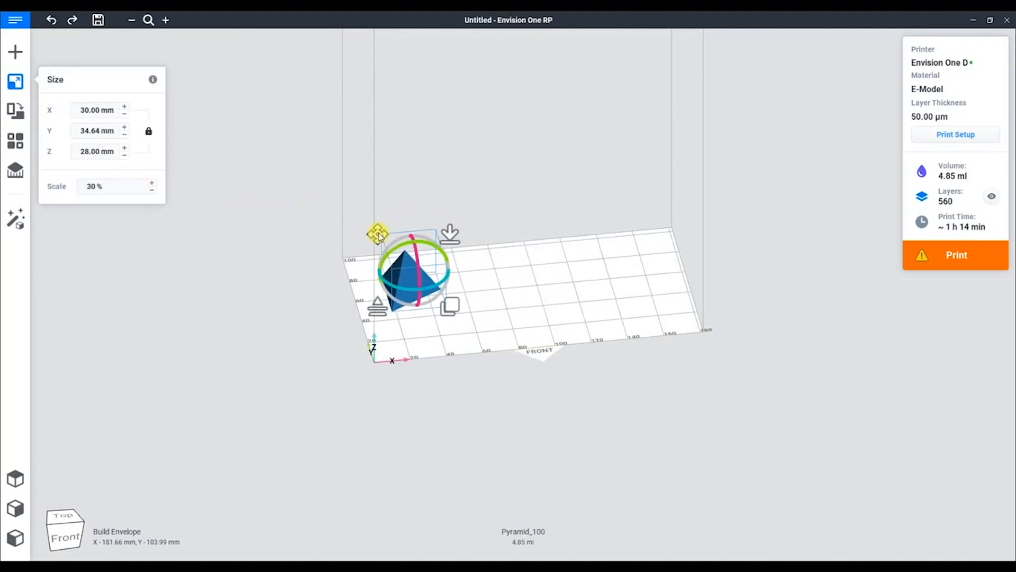
pyautogui.moveTo(304, 215)
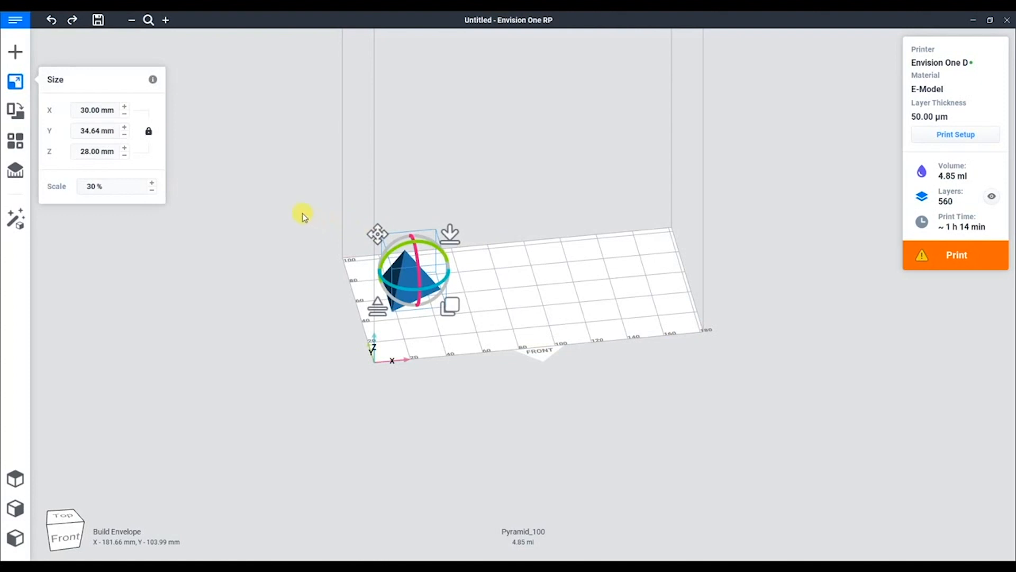
pyautogui.click(16, 112)
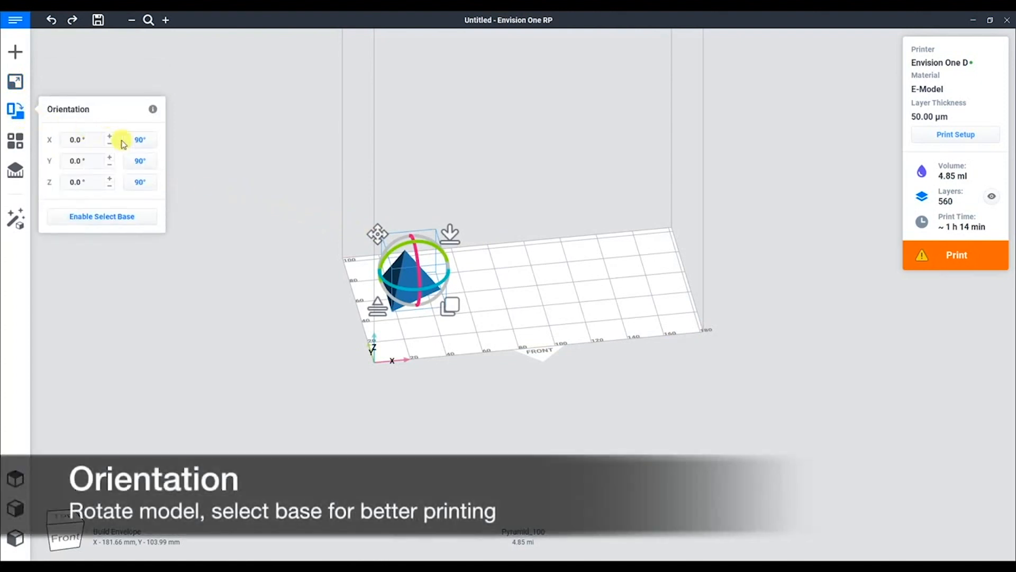
# Rotate the pyramid 45° around the Y axis.
pyautogui.click(78, 161)
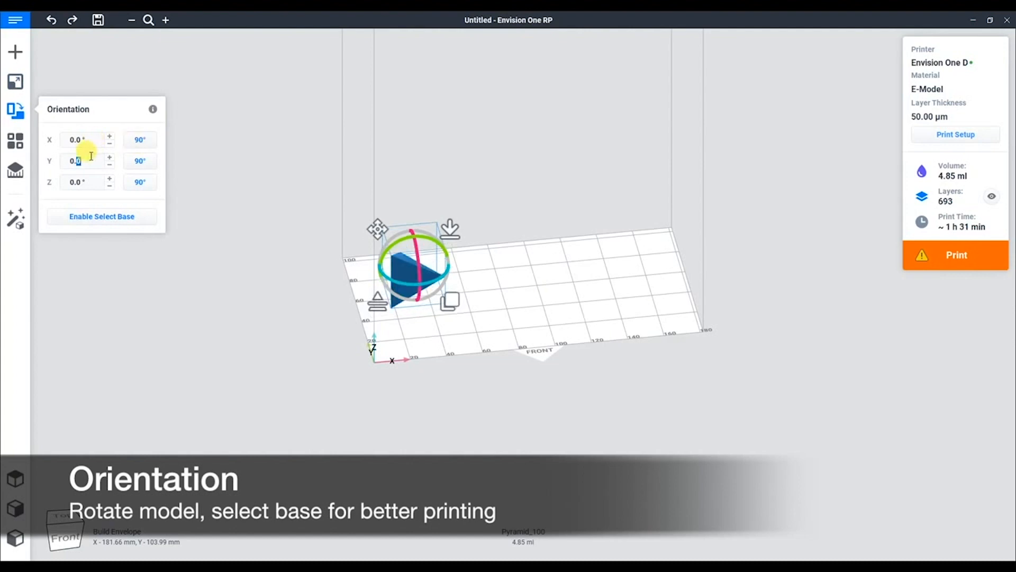
pyautogui.write('45')
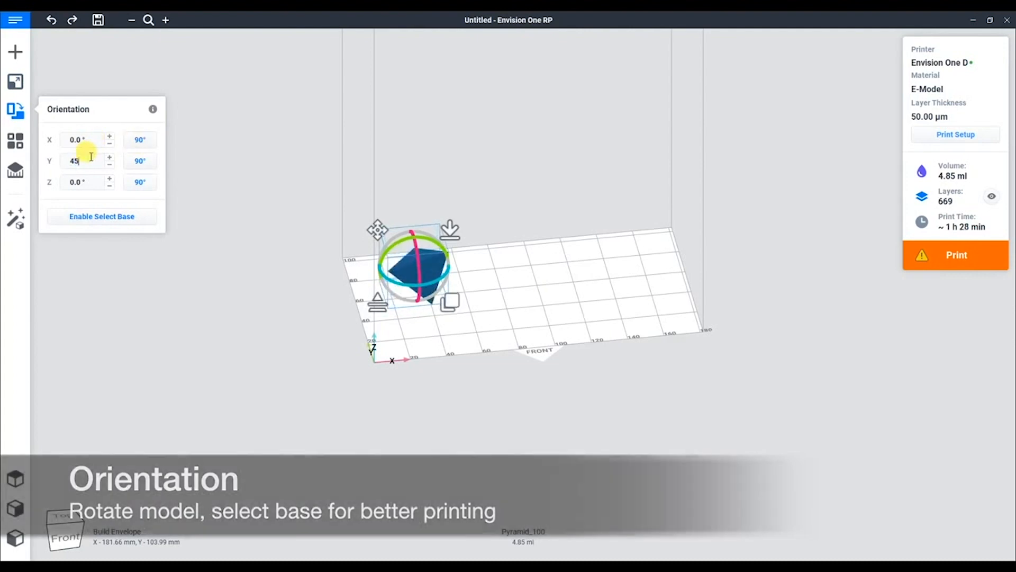
pyautogui.moveTo(291, 250)
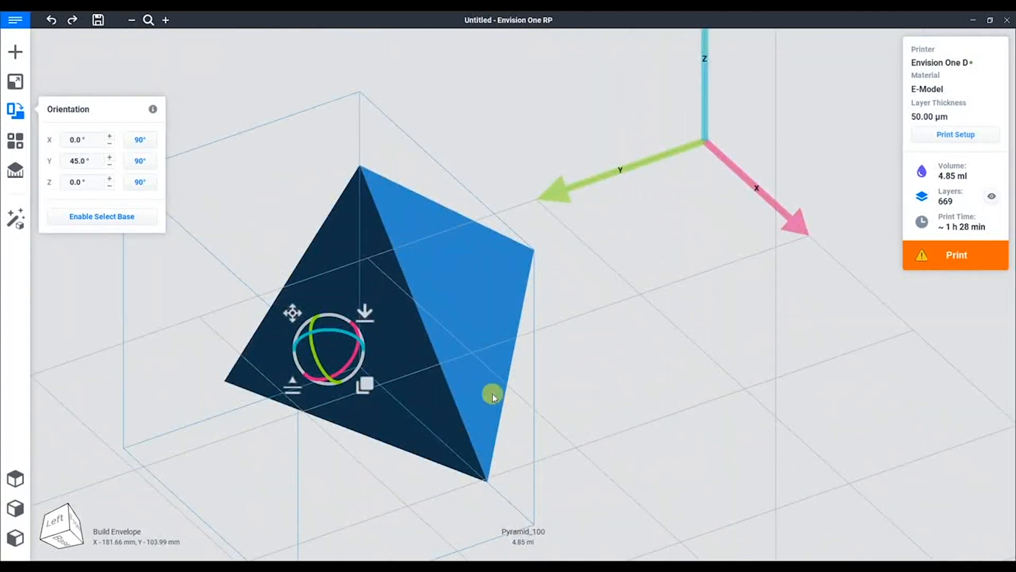
# Pick the orange face of the pyramid as its base on the platform.
pyautogui.click(102, 216)
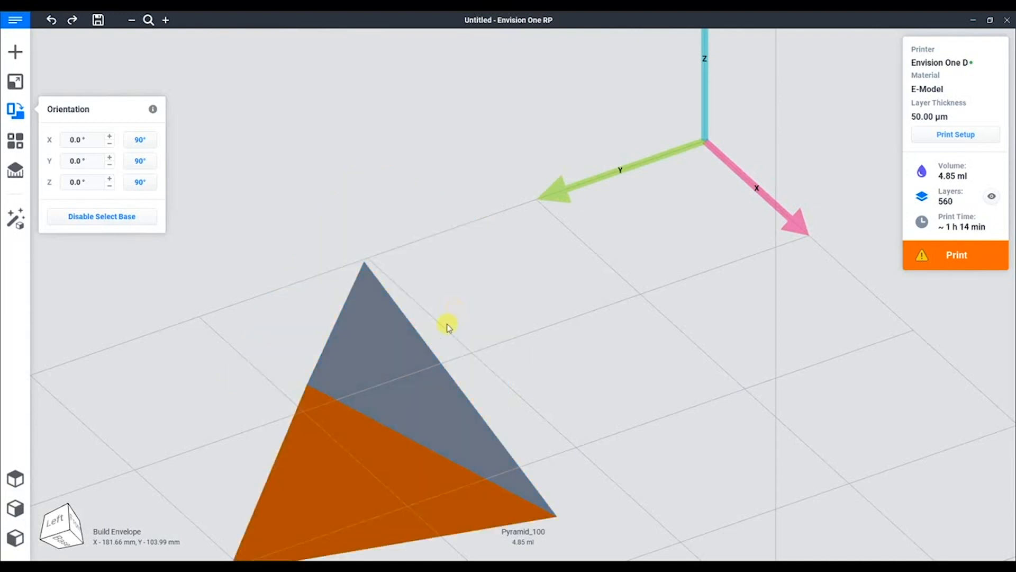
pyautogui.moveTo(449, 326); pyautogui.dragTo(418, 244)
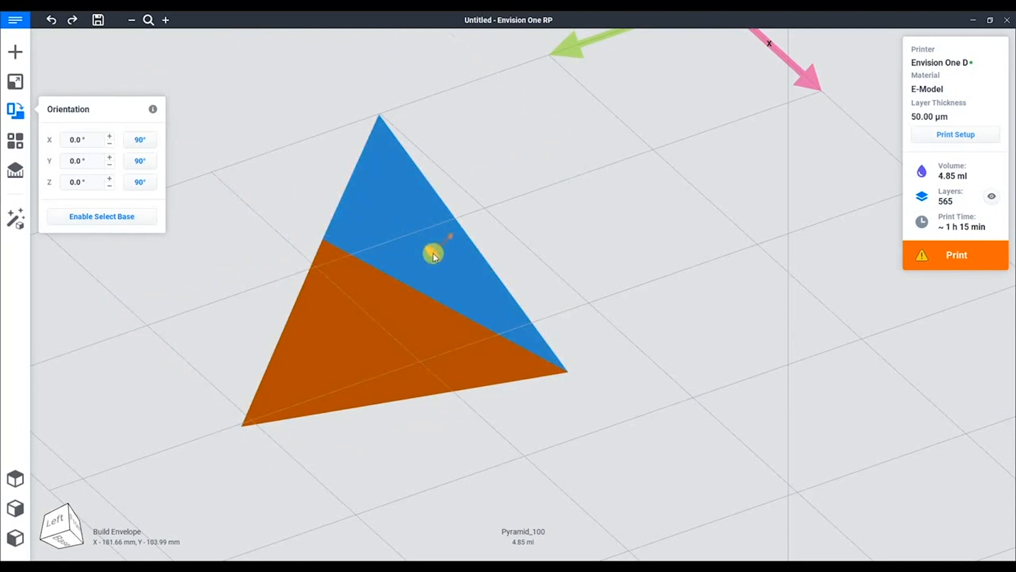
pyautogui.moveTo(432, 255); pyautogui.dragTo(248, 235)
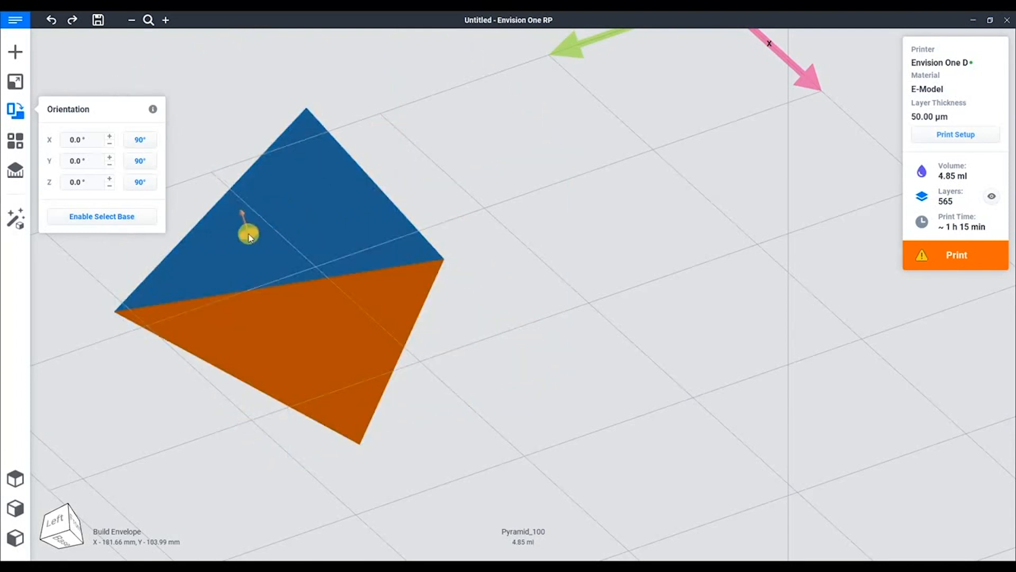
pyautogui.moveTo(249, 236); pyautogui.dragTo(418, 242)
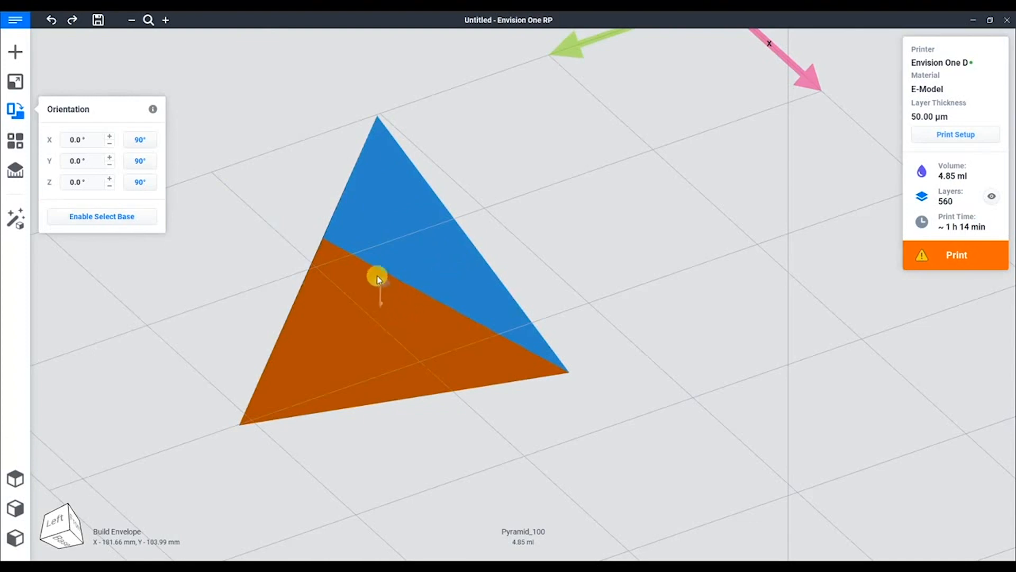
pyautogui.click(378, 278)
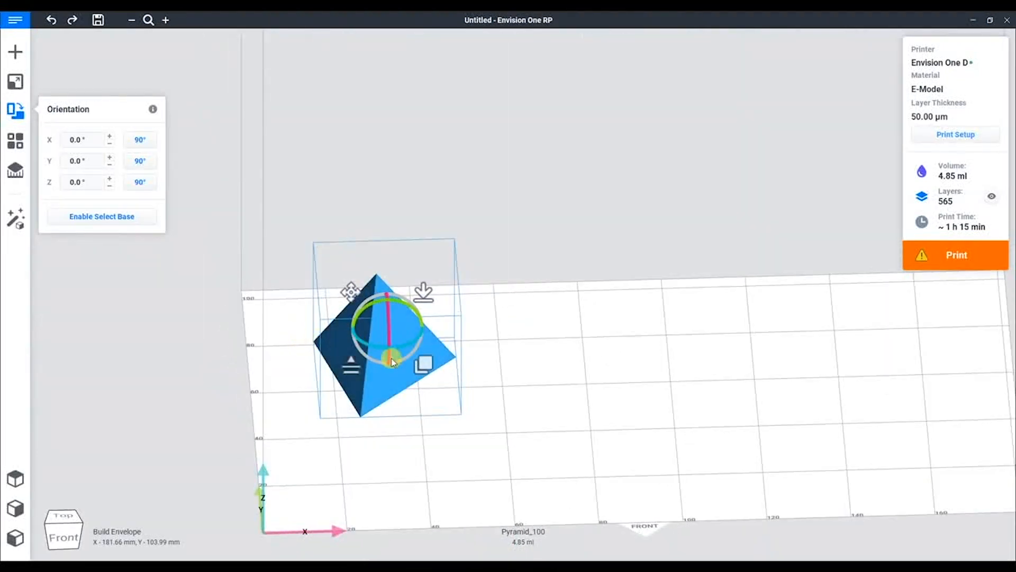
# Quick-duplicate the pyramid twice so three sit on the platform.
pyautogui.click(16, 479)
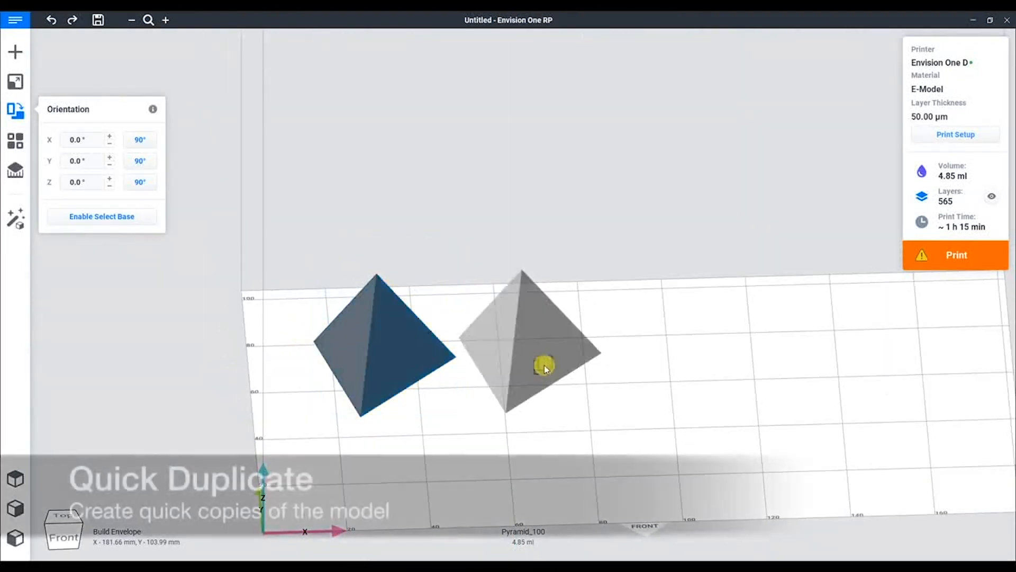
pyautogui.click(525, 366)
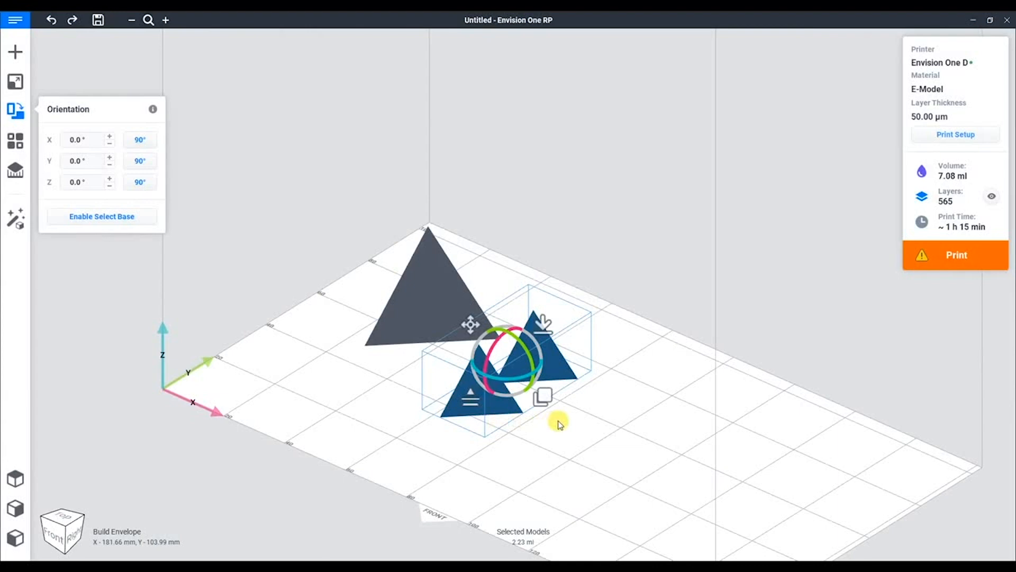
pyautogui.moveTo(562, 426)
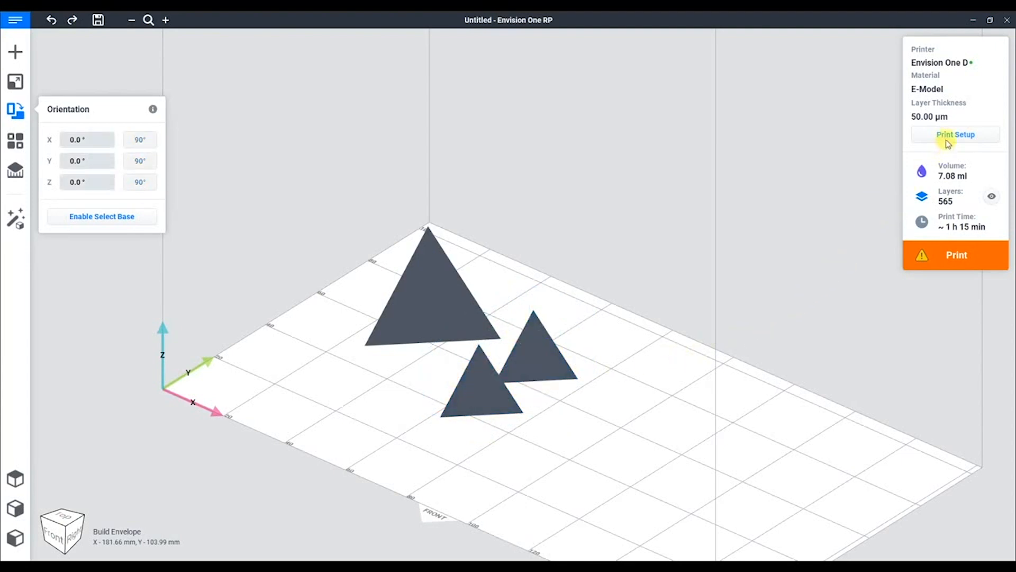
# Review the Print Setup settings and turn on the layer slicing preview.
pyautogui.click(954, 134)
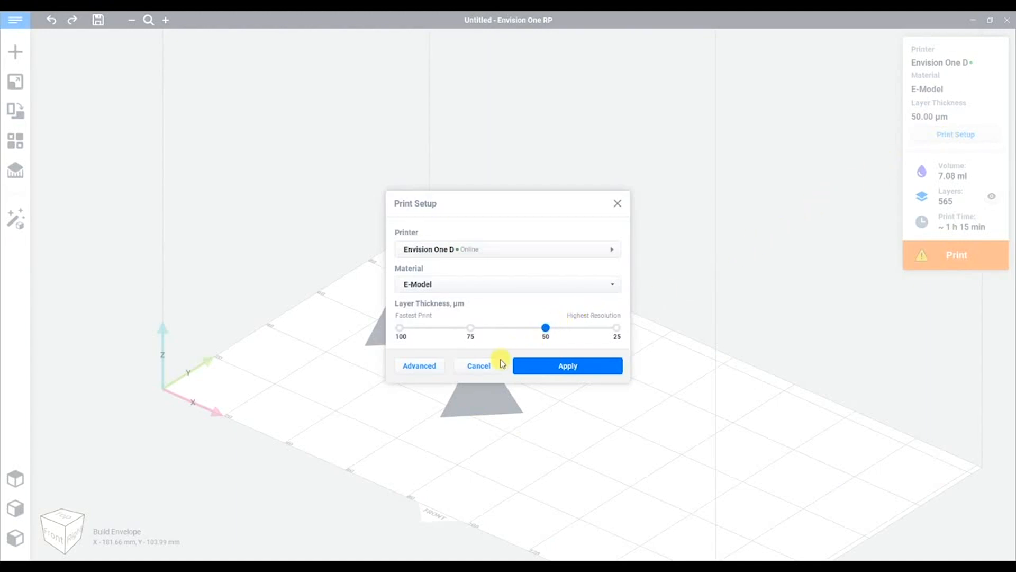
pyautogui.click(566, 366)
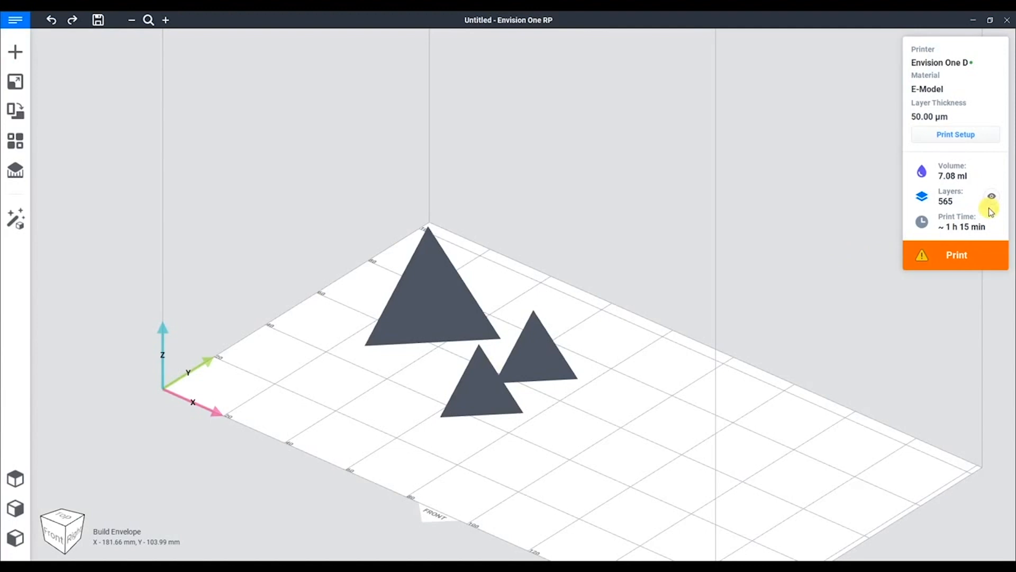
pyautogui.click(991, 196)
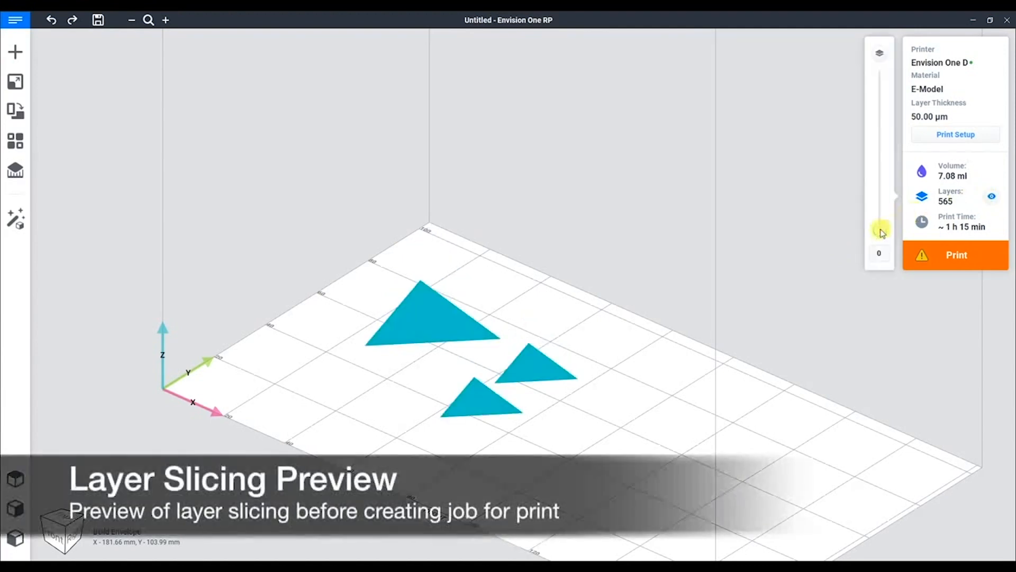
# Scrub the layer slider through the slices, up to layer 312 and back to 143.
pyautogui.moveTo(880, 233); pyautogui.dragTo(880, 143)
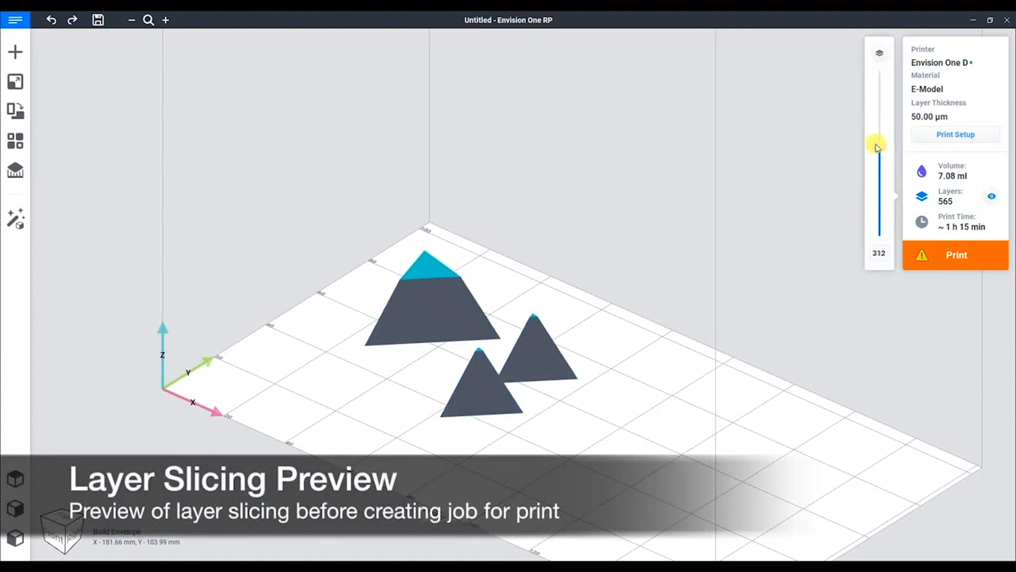
pyautogui.moveTo(880, 143); pyautogui.dragTo(880, 195)
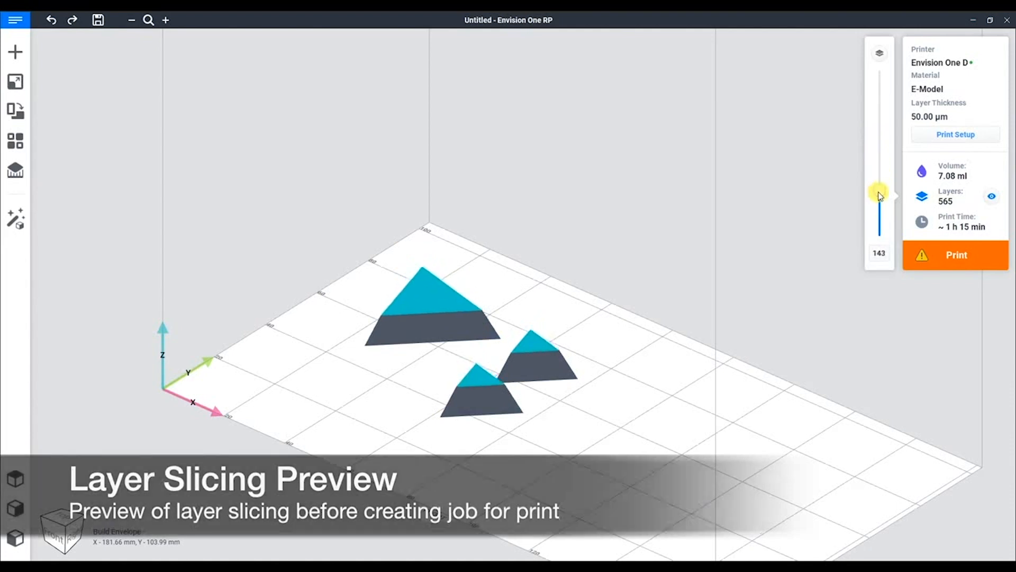
pyautogui.moveTo(880, 191); pyautogui.dragTo(877, 173)
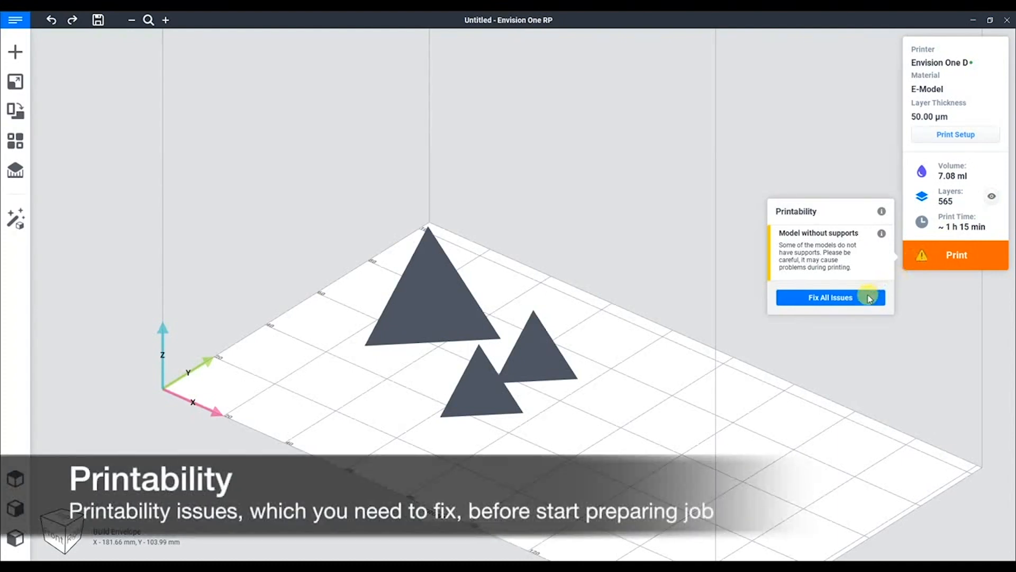
# Fix all printability issues so the pyramids get supports and rest on the platform.
pyautogui.click(830, 297)
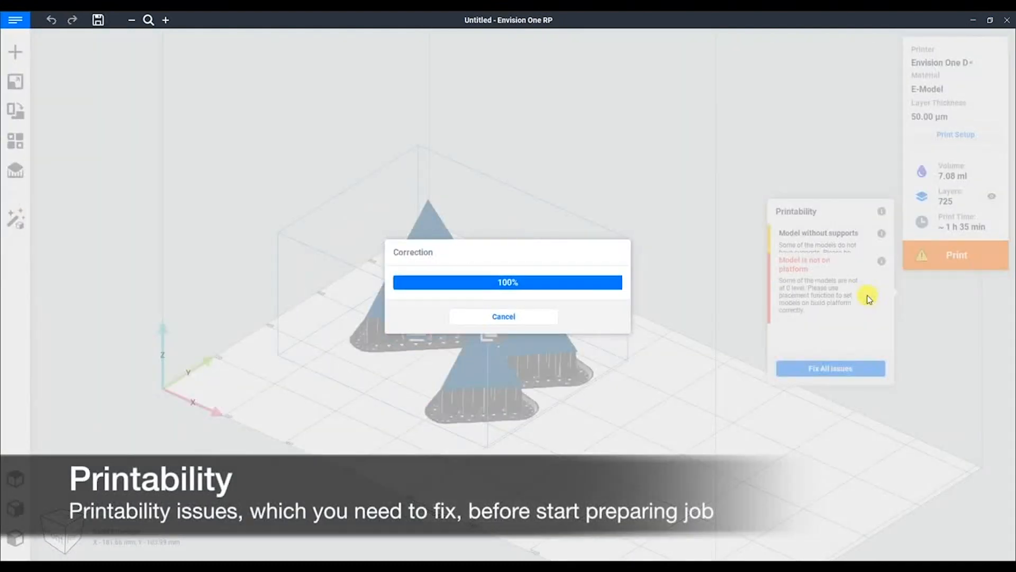
pyautogui.click(829, 368)
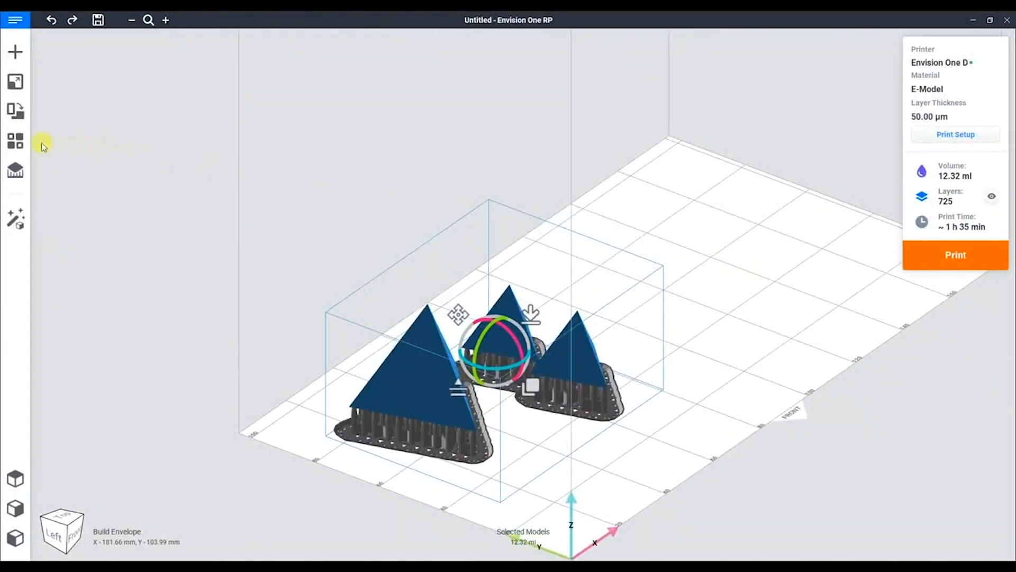
# Auto-place all three supported pyramids across the platform via the Position tool.
pyautogui.click(15, 141)
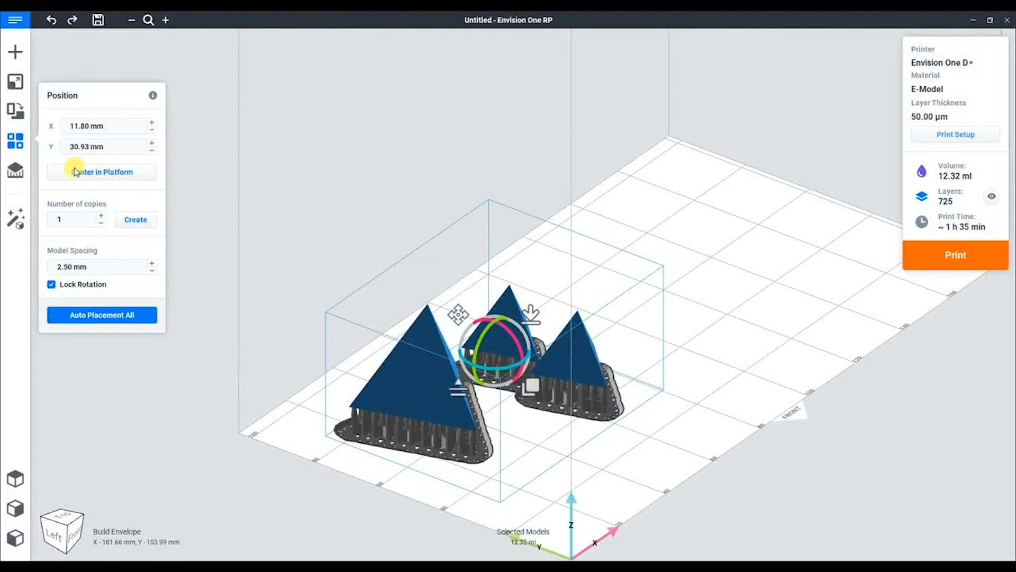
pyautogui.click(102, 315)
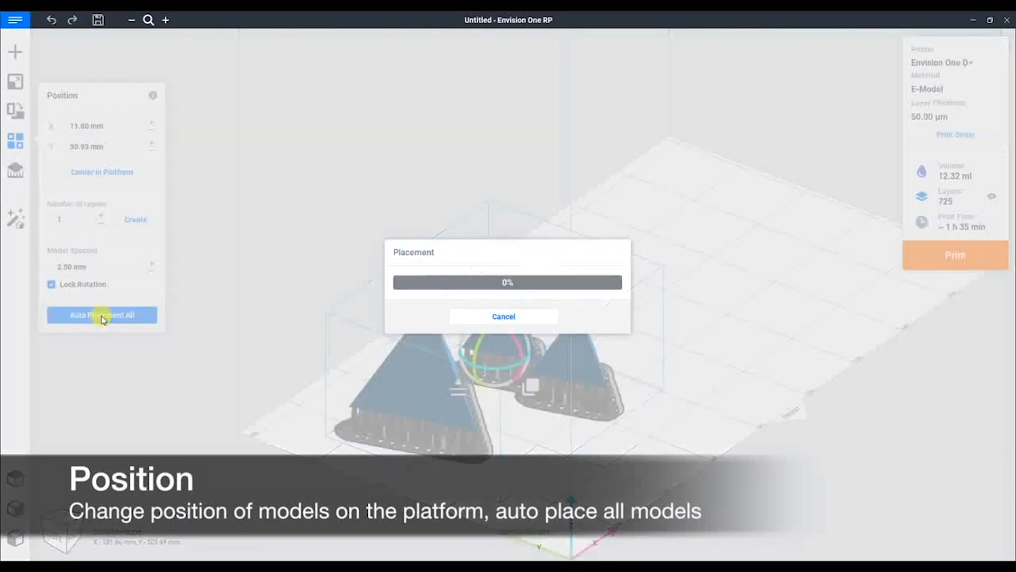
pyautogui.click(102, 314)
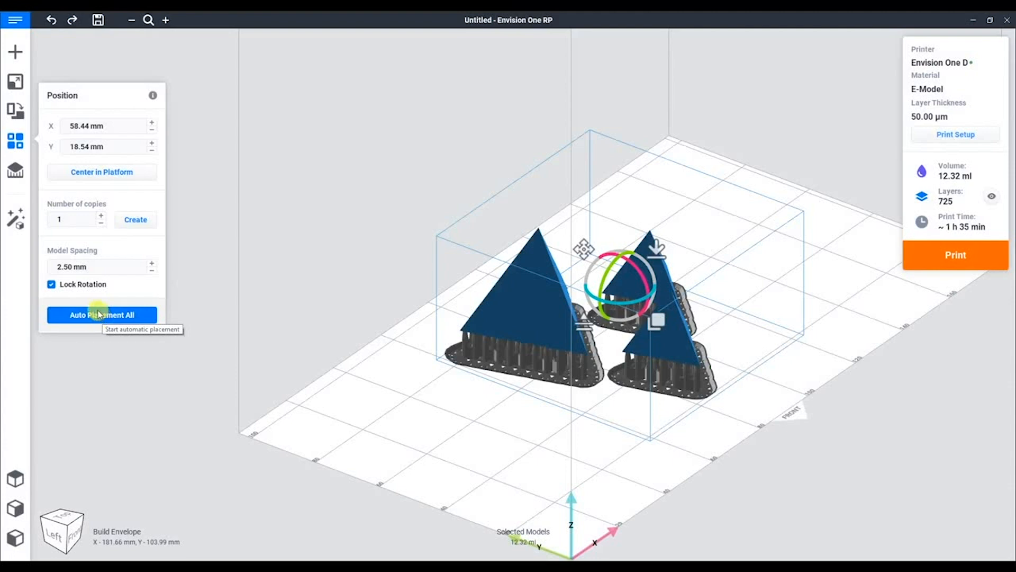
pyautogui.moveTo(97, 311)
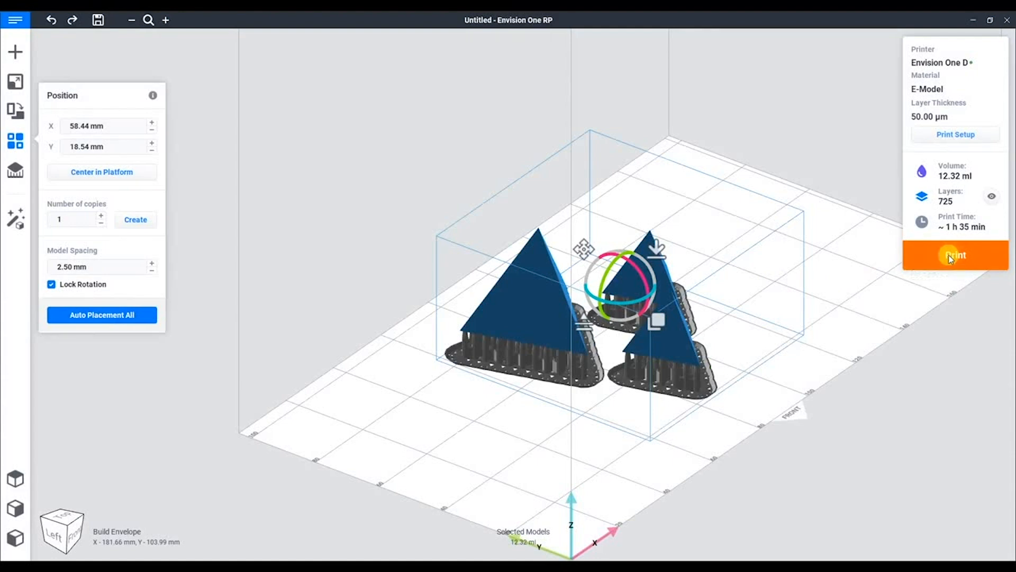
# Name the print job Job-4 and send it to the printer for upload.
pyautogui.click(954, 255)
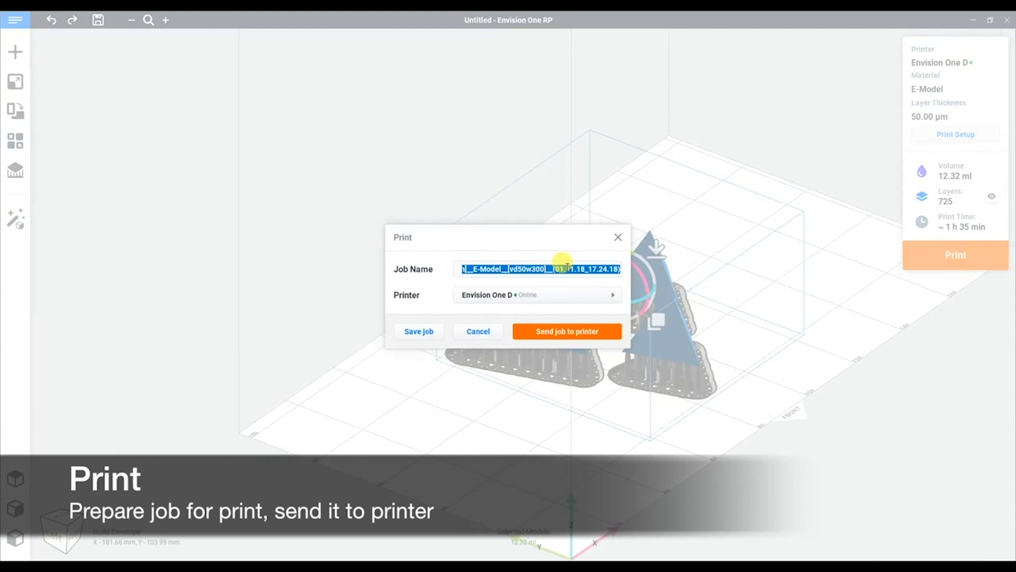
pyautogui.write('Job-4')
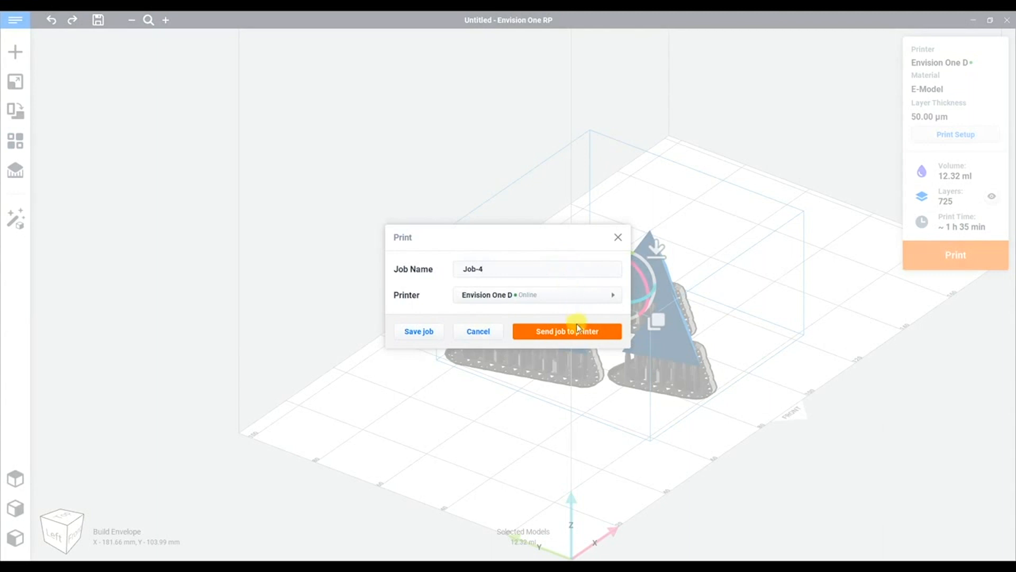
pyautogui.click(566, 330)
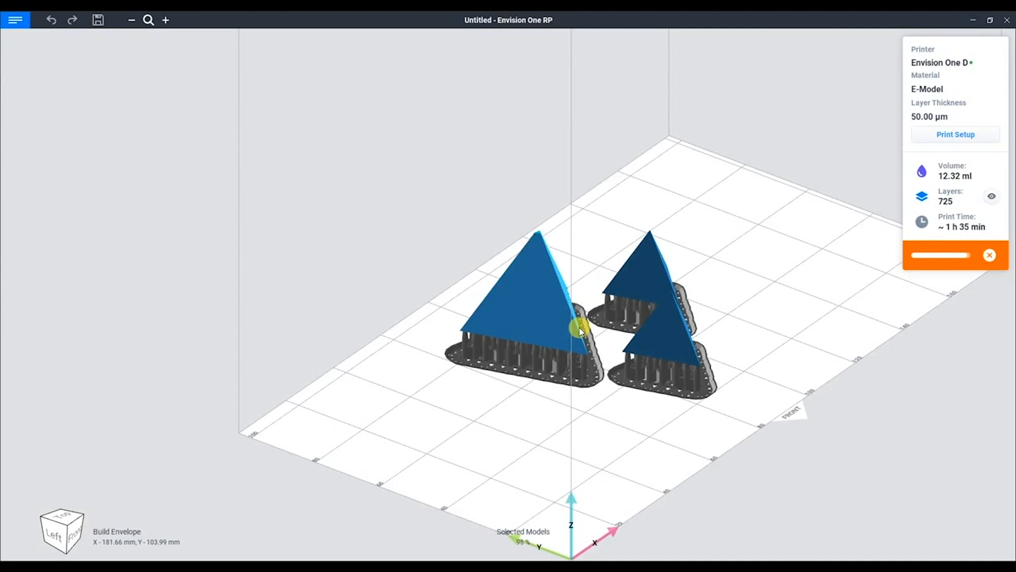
pyautogui.click(955, 256)
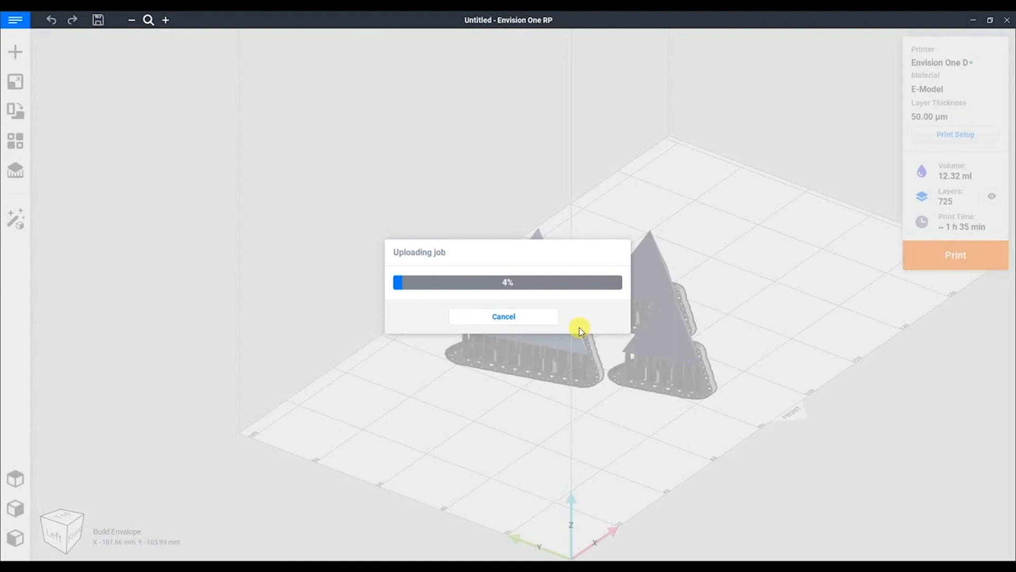